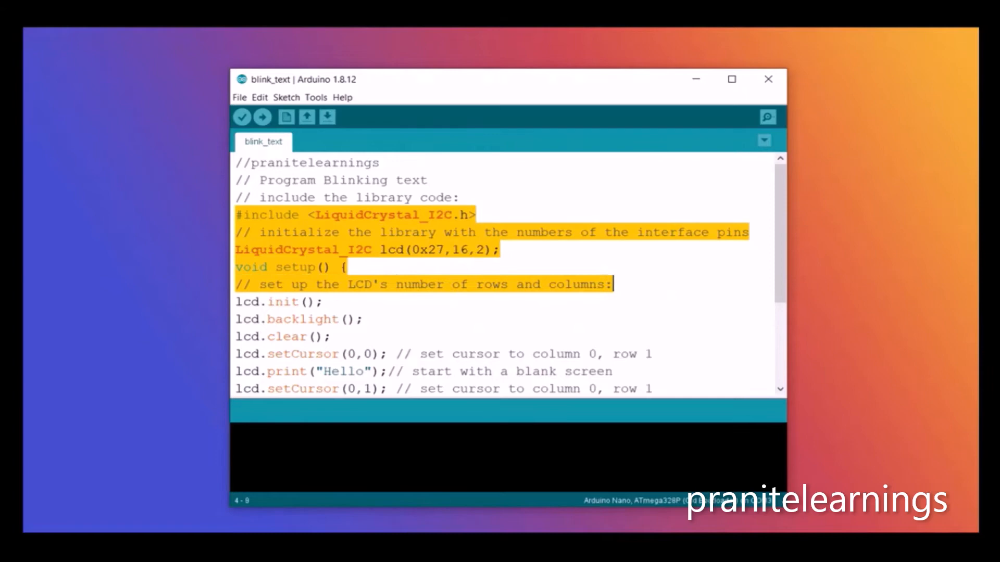
- Review the scroll_text loop and start compiling and uploading it to the Arduino Nano
{"action": "left_click", "coordinate": [612, 284]}
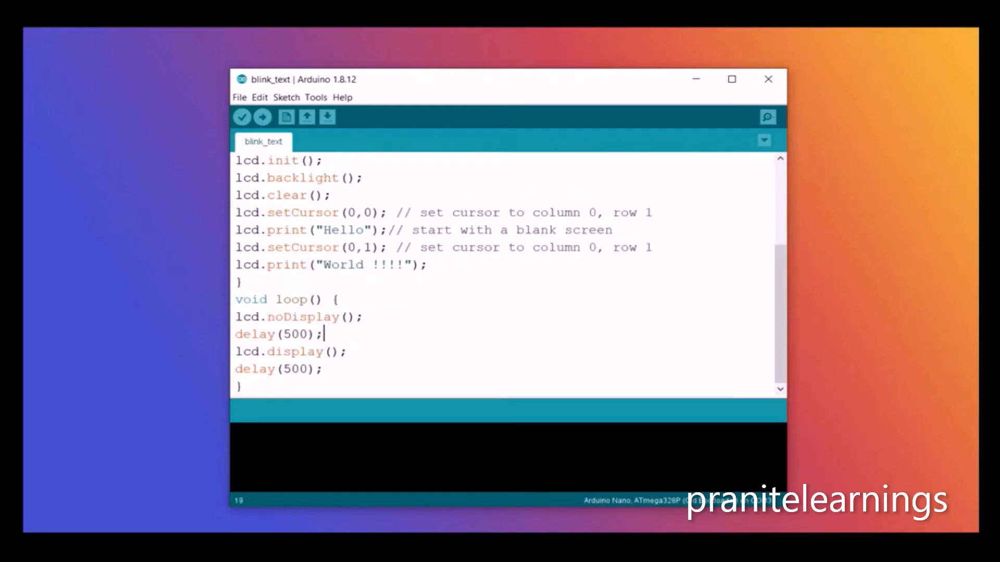
{"action": "left_click", "coordinate": [261, 117]}
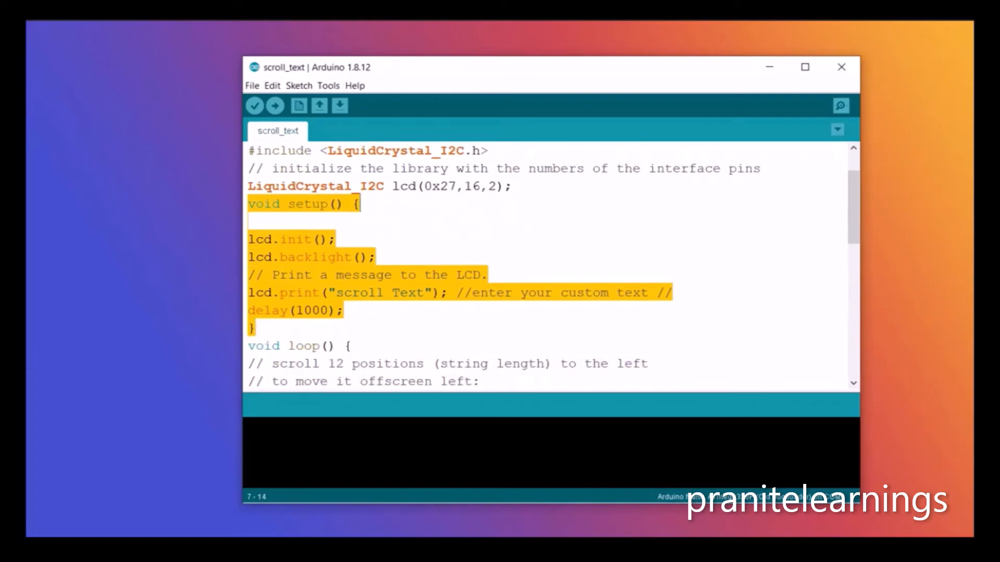
{"action": "scroll", "scroll_direction": "down", "scroll_amount": 3}
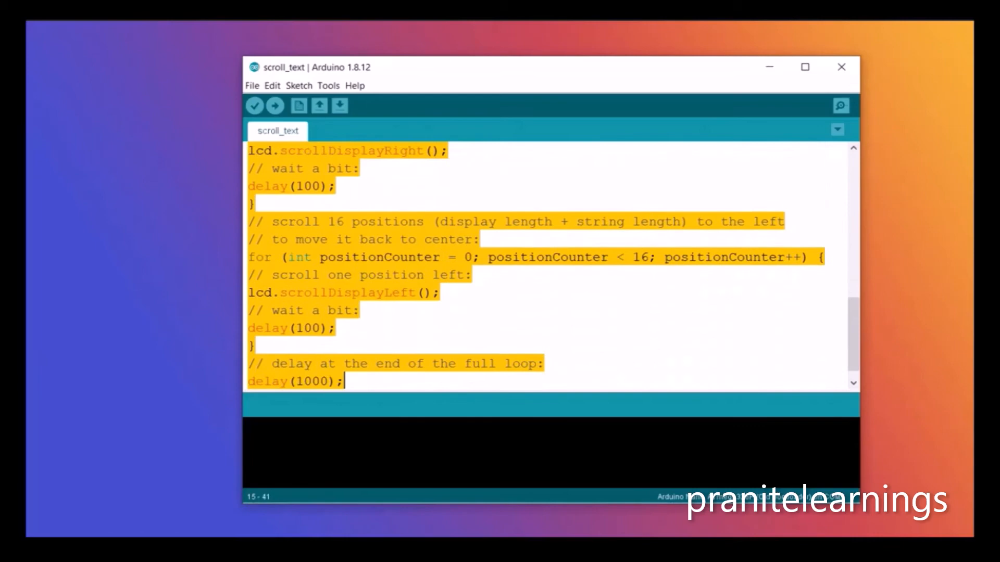
{"action": "left_click", "coordinate": [275, 105]}
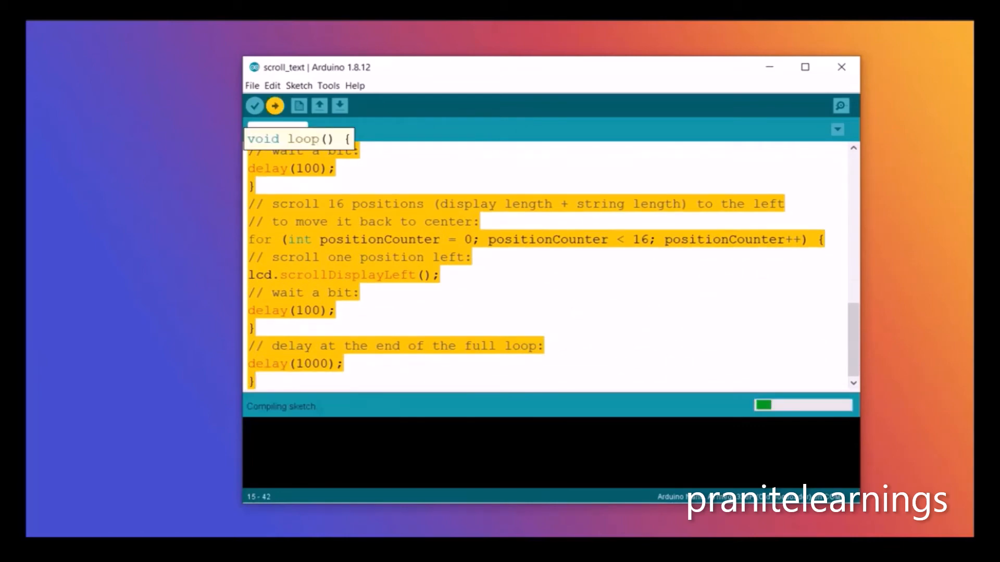